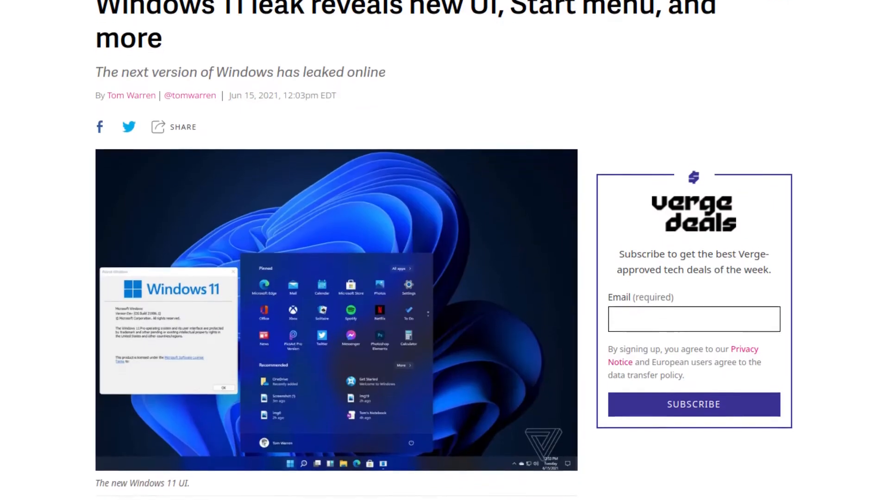
Step: Accept the licence, choose Custom install and target Drive 0's 70.2 GB unallocated space
scroll("down", 3)
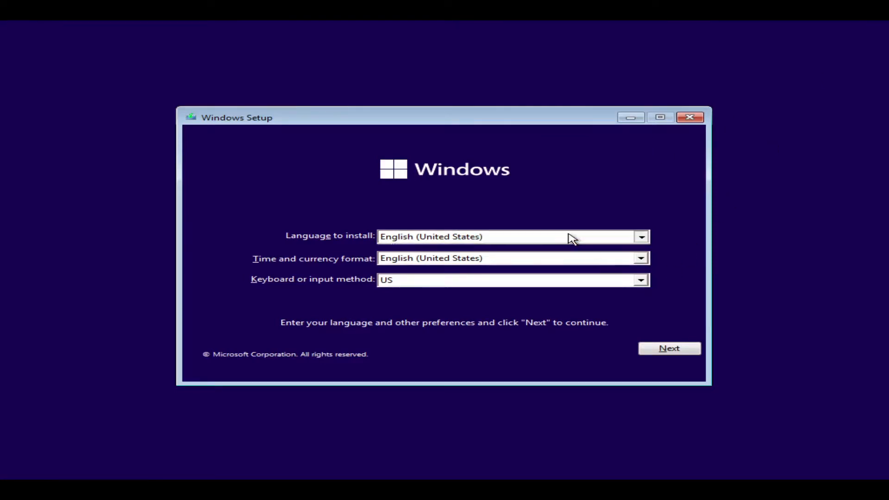
left_click(641, 258)
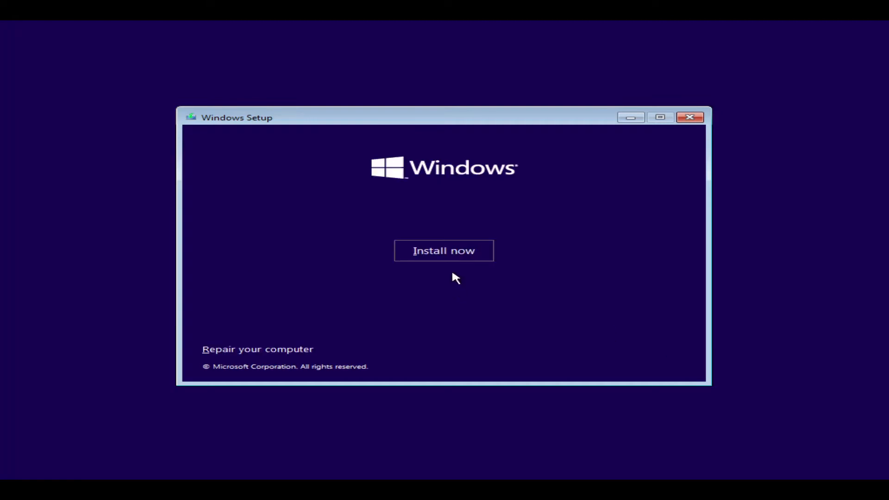
left_click(444, 250)
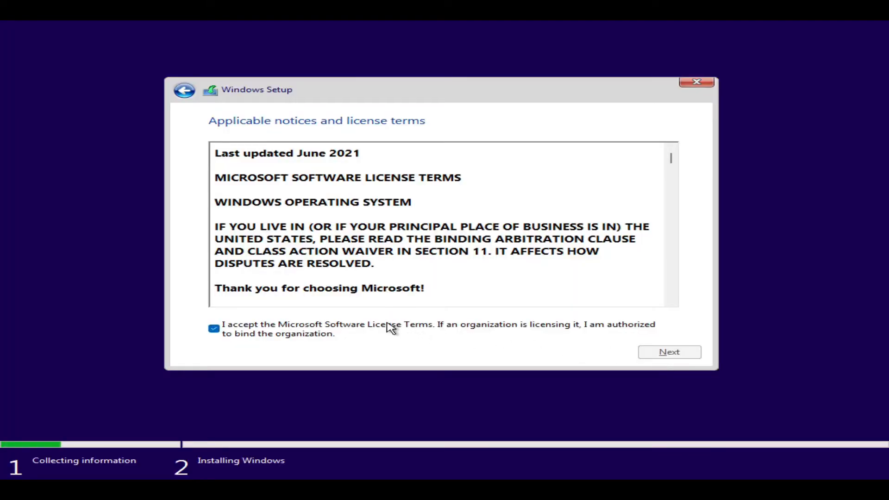
left_click(670, 352)
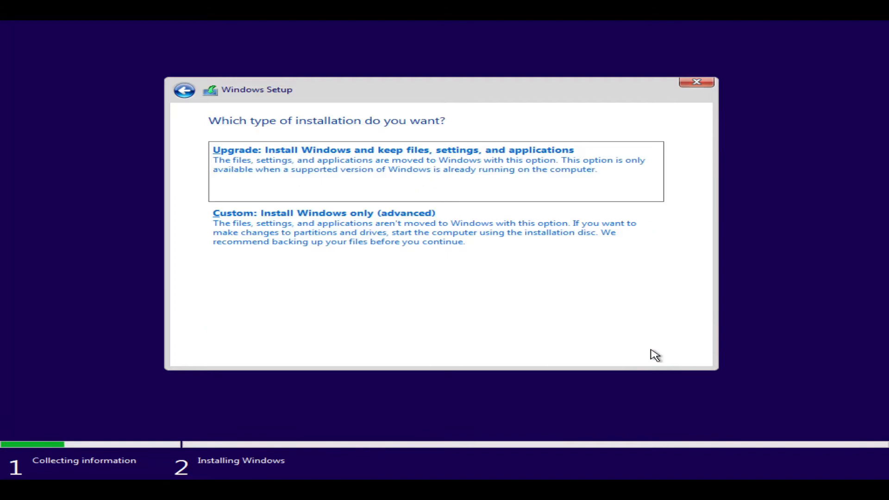
left_click(322, 213)
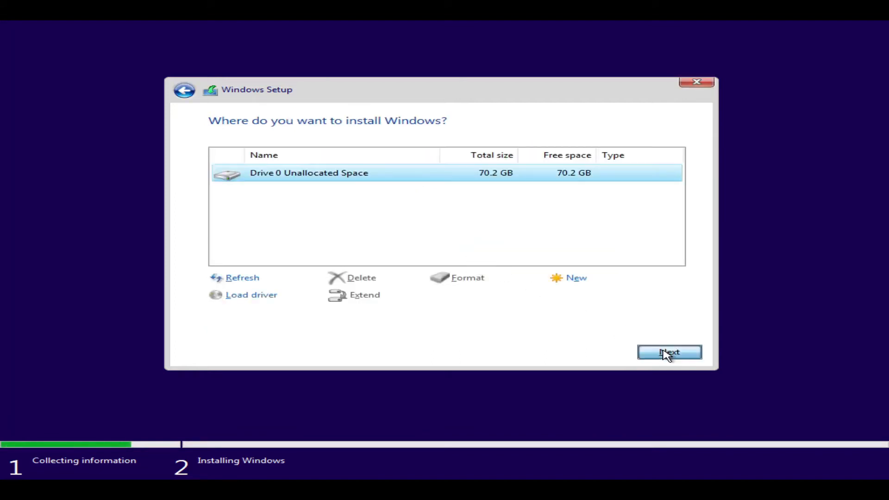
left_click(669, 352)
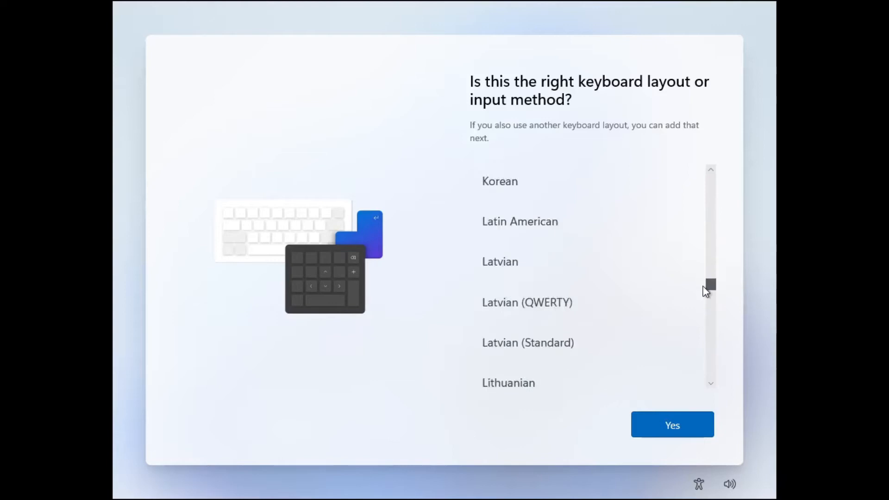
Step: Scroll the keyboard layout list to the bottom and pick a layout
scroll("down", 3)
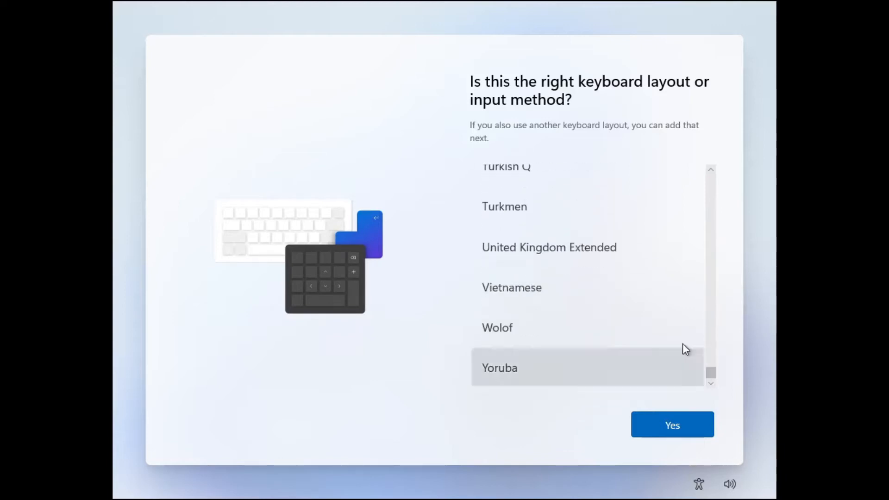
left_click(672, 424)
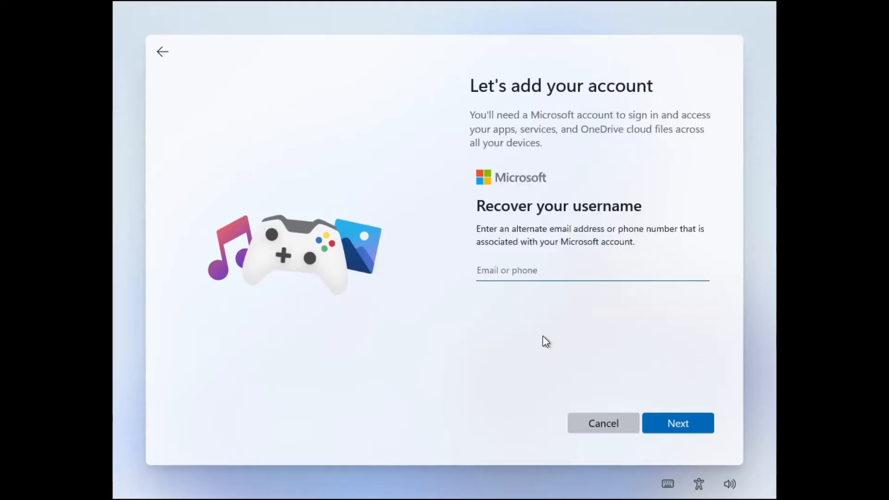
Step: Cancel username recovery and show the alternative Microsoft account sign-in options
left_click(603, 422)
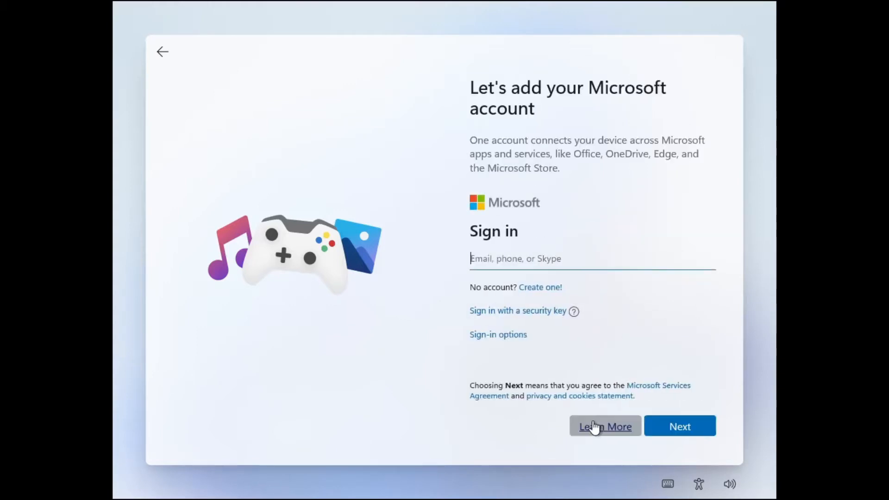
mouse_move(529, 317)
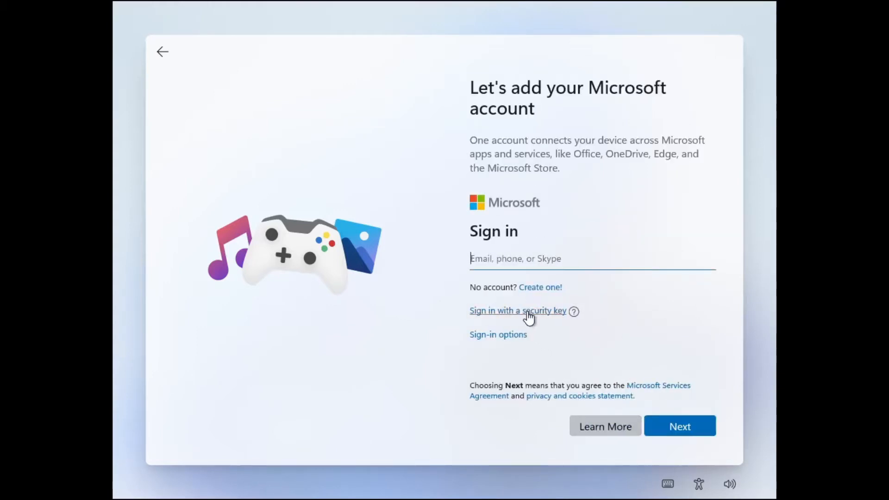
left_click(498, 335)
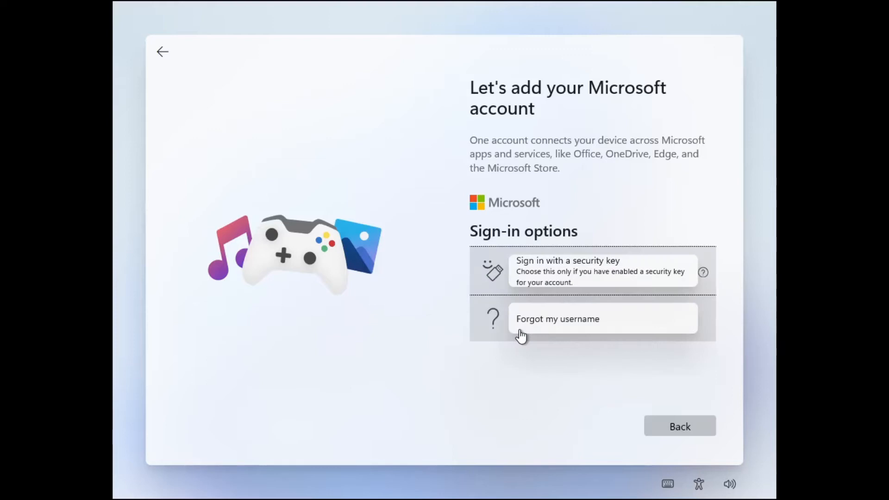
mouse_move(167, 52)
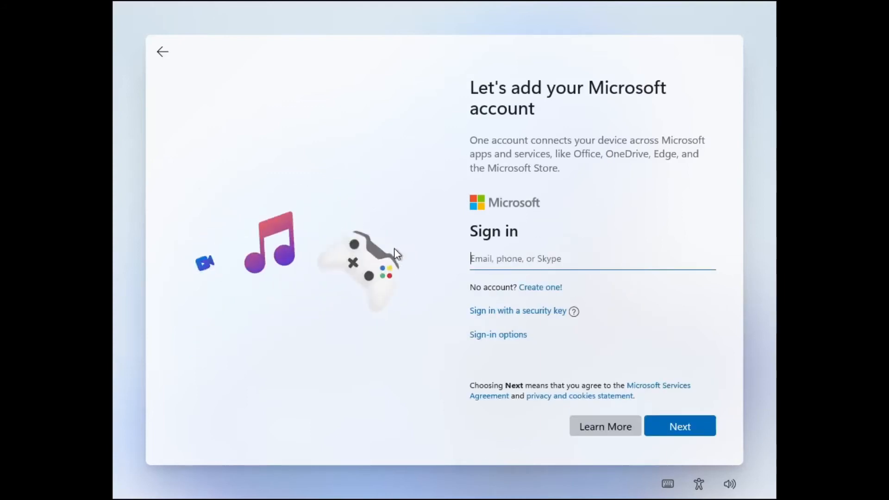
mouse_move(537, 348)
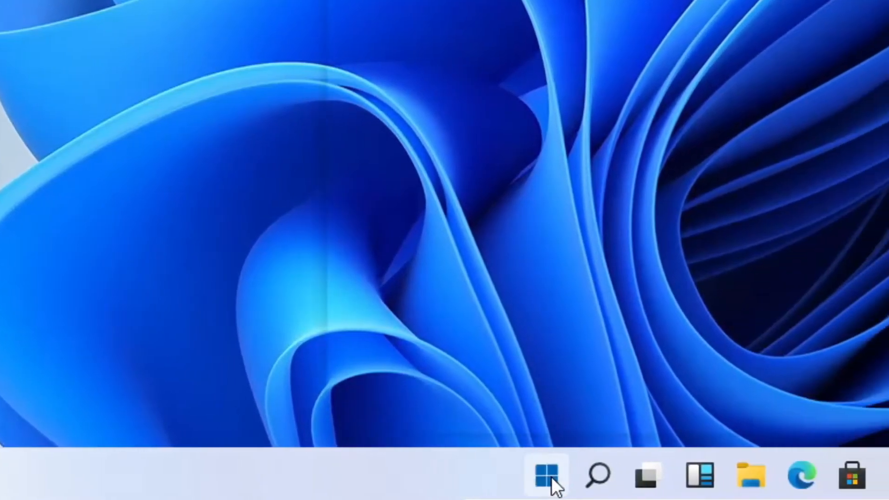
Step: Open the Start menu from the centred taskbar
left_click(547, 475)
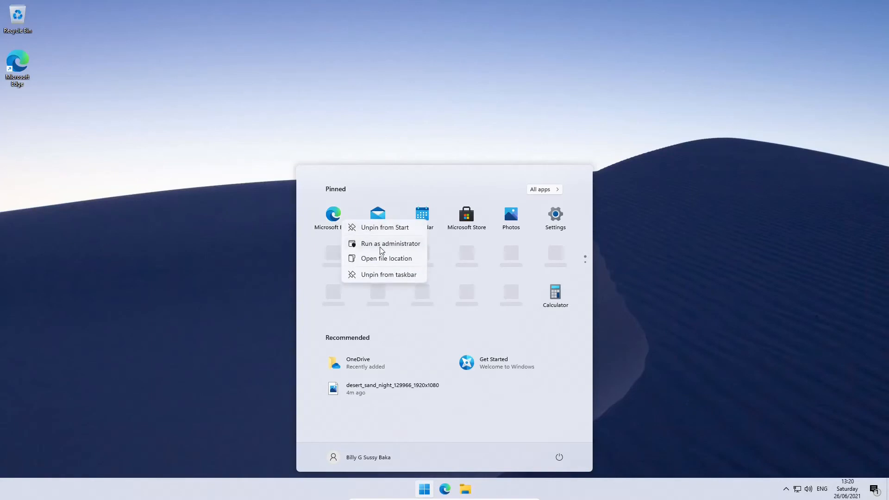
Step: Run the pinned app as administrator, then close the Command Prompt window
left_click(390, 244)
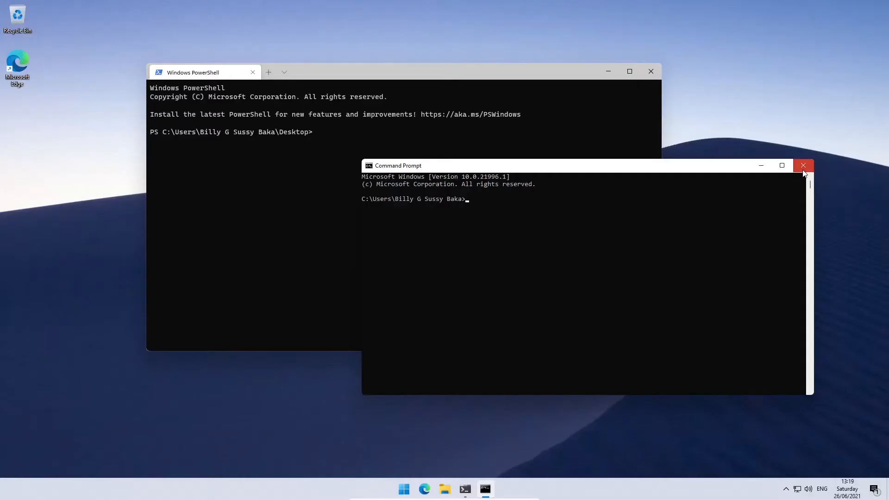
left_click(803, 164)
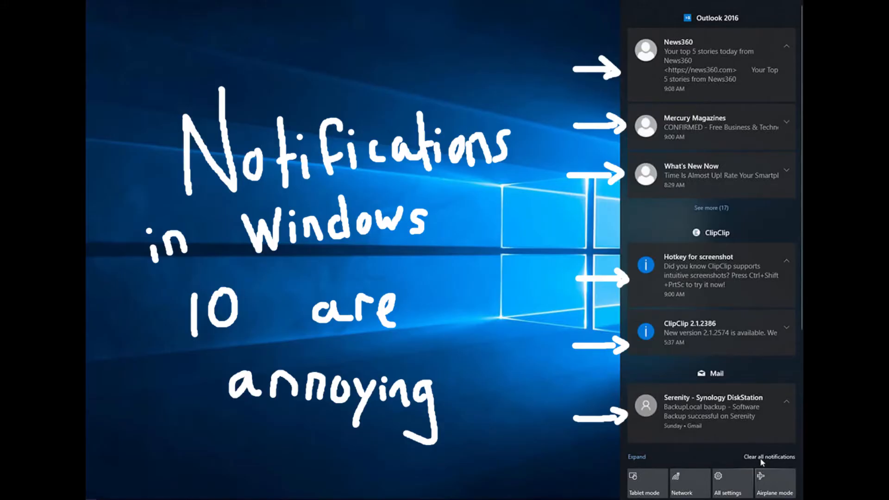
Step: Show the Windows 10 Action Center image, then the Windows 7 Control Panel image
left_click(7, 485)
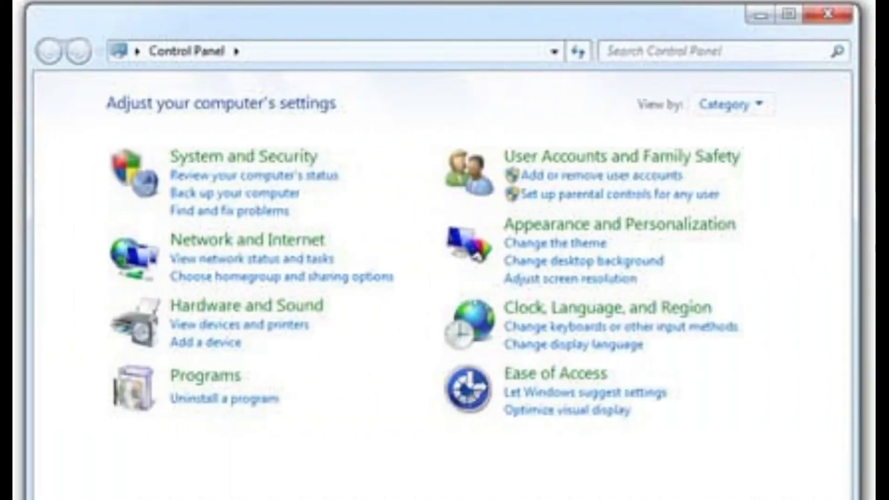
left_click(827, 14)
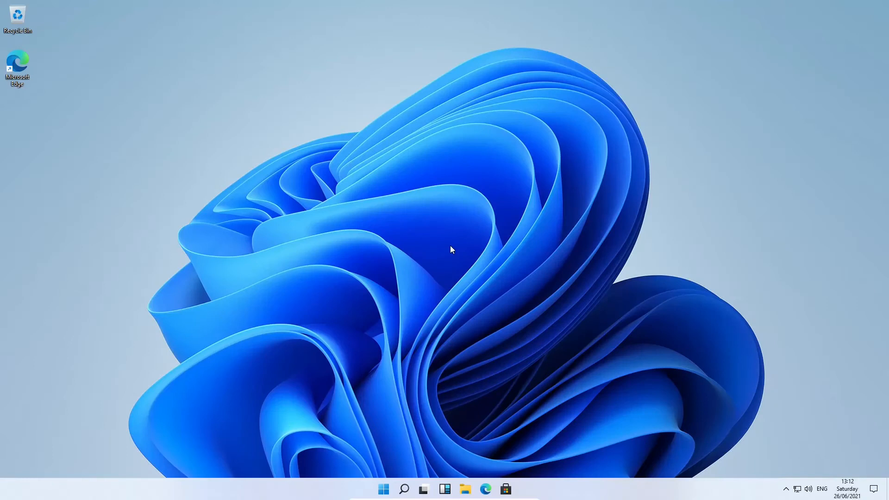
Step: Launch Paint and hand-draw black letters near the canvas's upper left
left_click(516, 489)
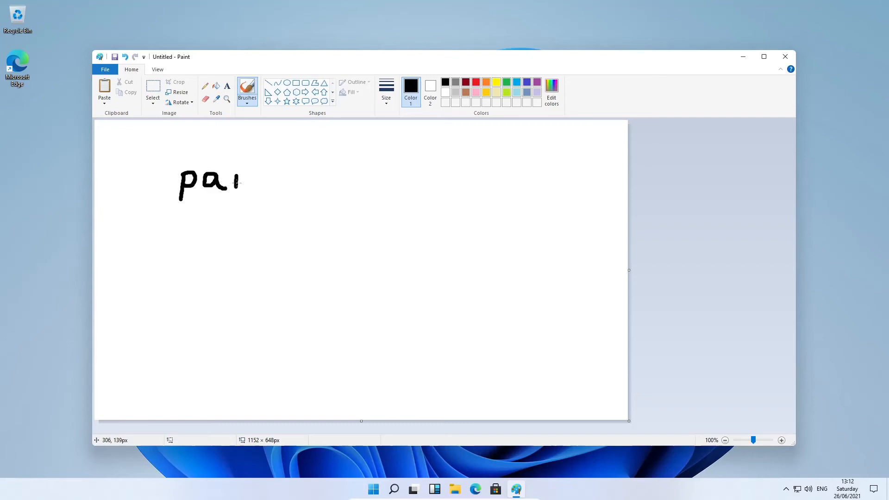
left_click_drag(243, 176, 255, 187)
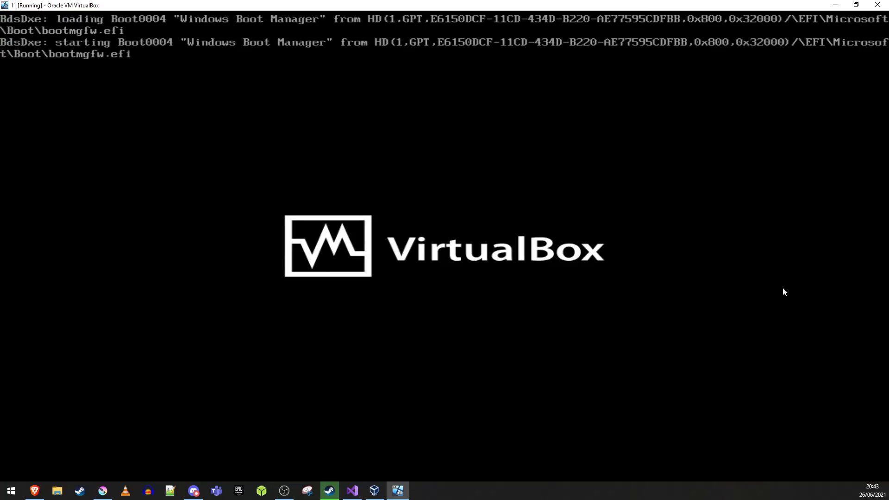
mouse_move(763, 294)
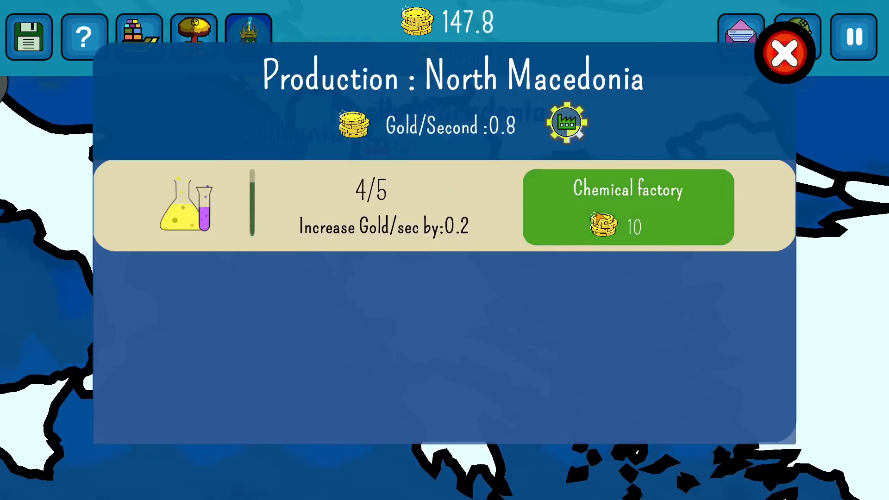
Step: Close the Production: North Macedonia panel to reveal the Balkans map
left_click(787, 52)
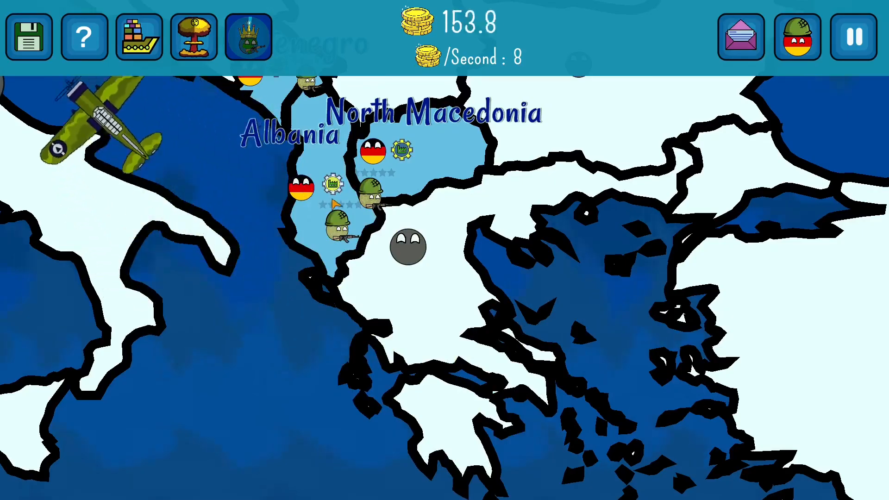